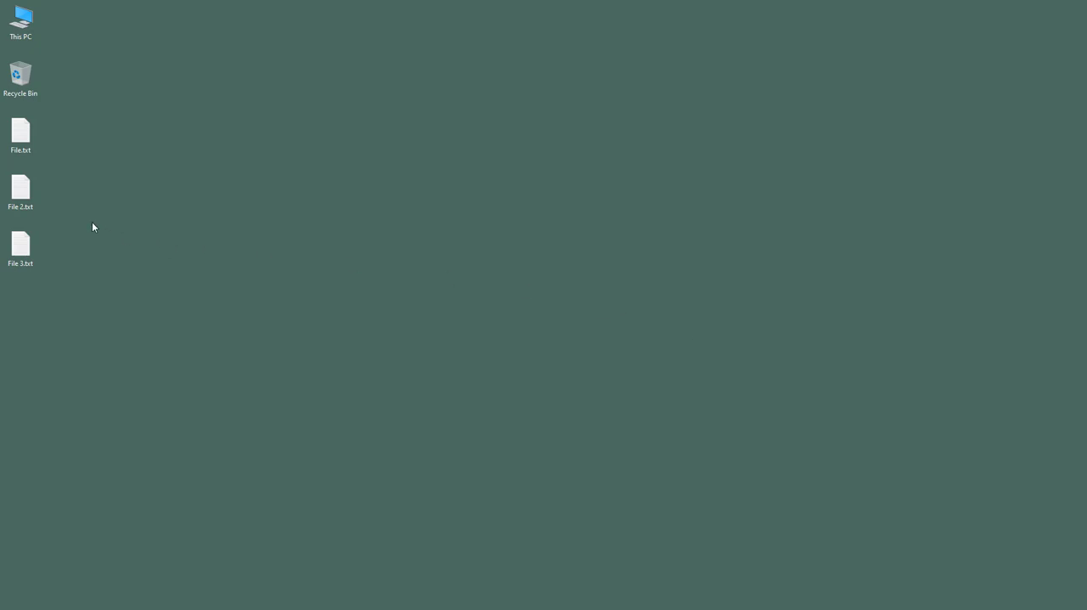
Open File 3.txt in its default editor, then close that window
{"action": "left_click", "coordinate": [20, 243]}
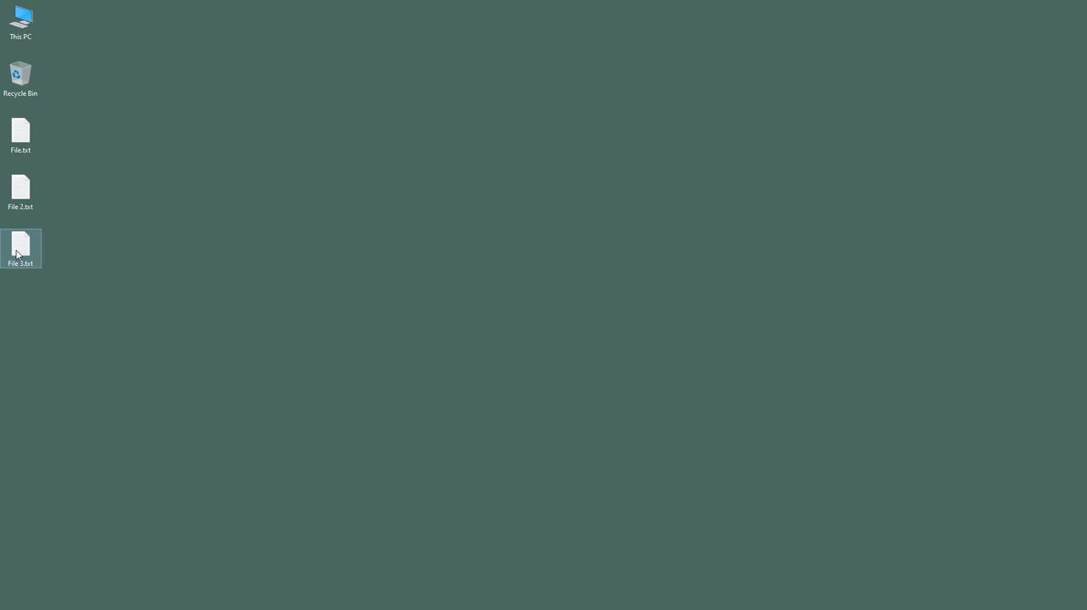
{"action": "double_click", "coordinate": [20, 242]}
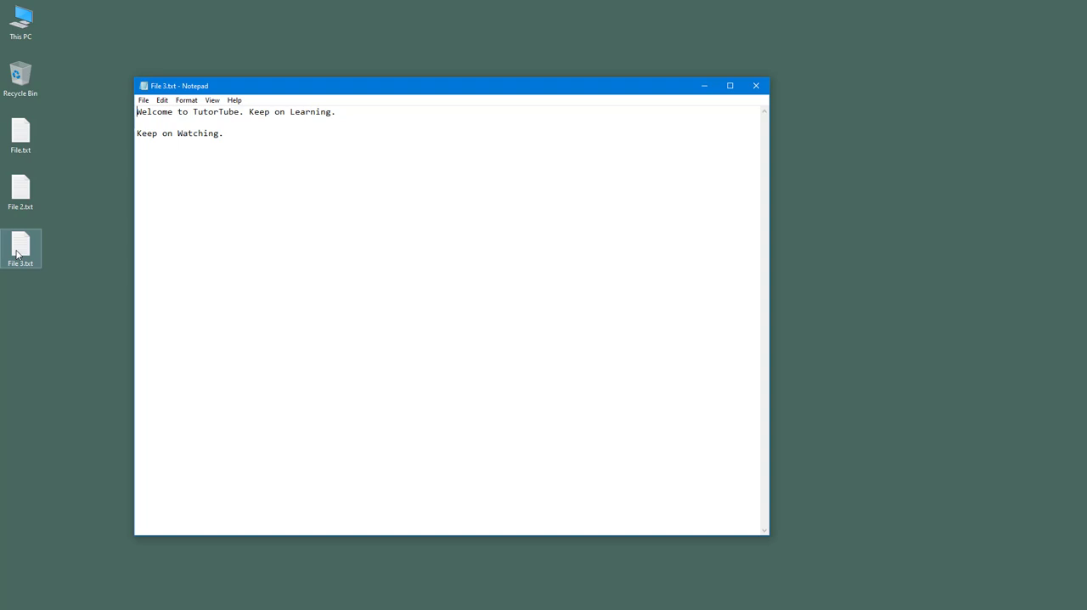
{"action": "mouse_move", "coordinate": [24, 236]}
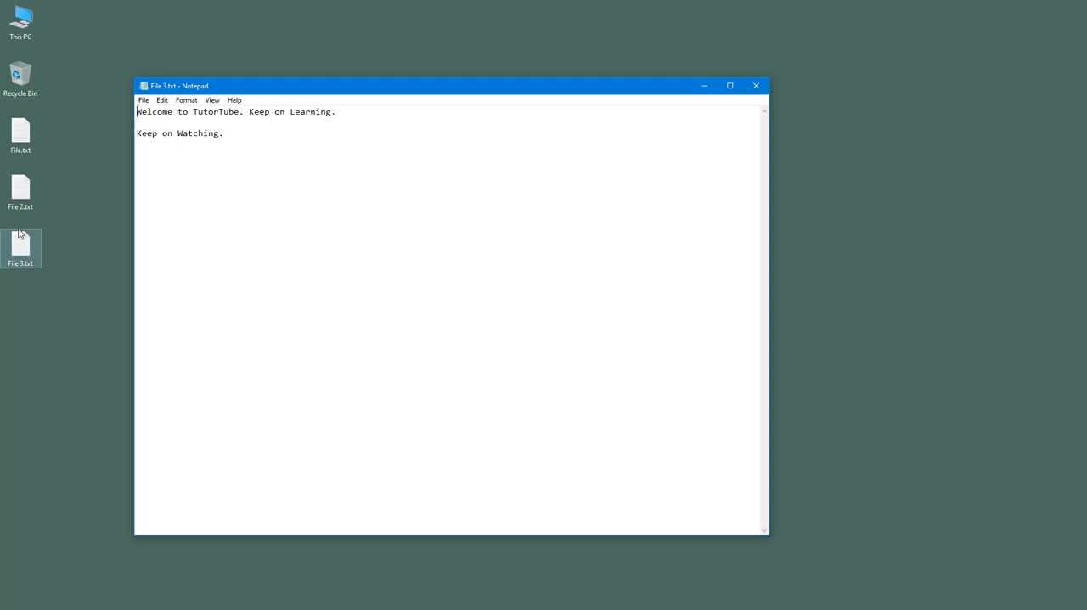
{"action": "left_click", "coordinate": [756, 85]}
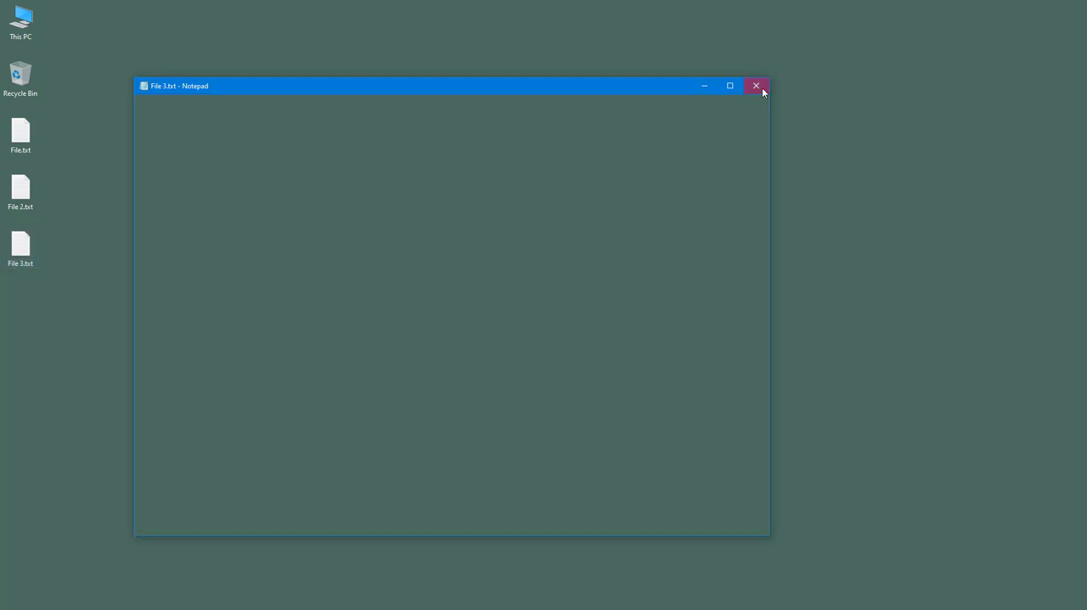
Reopen File 3.txt in Notepad from its Open with menu
{"action": "left_click", "coordinate": [756, 85]}
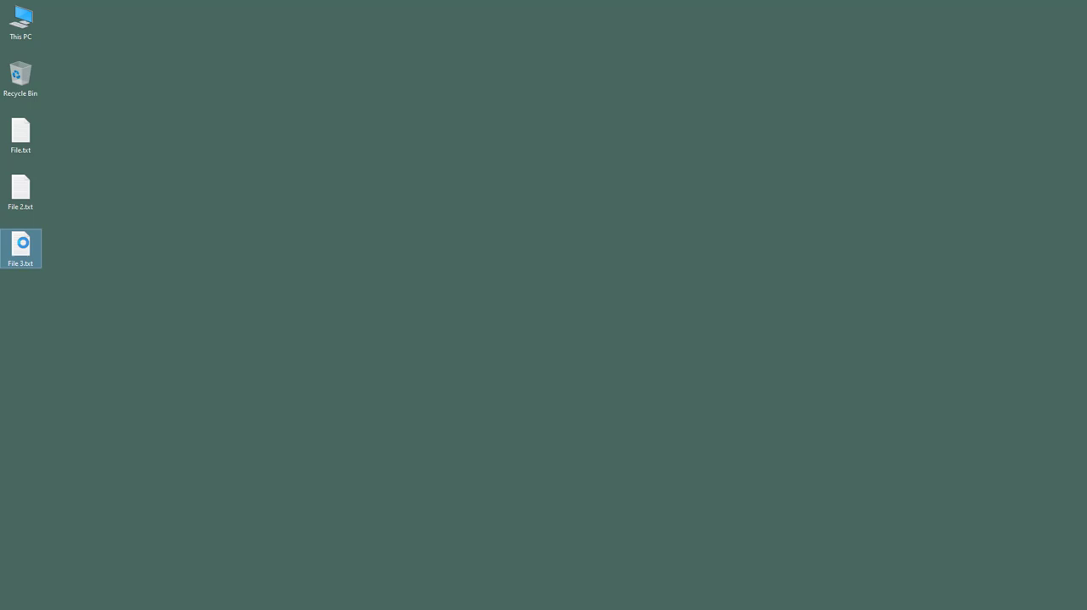
{"action": "right_click", "coordinate": [21, 242]}
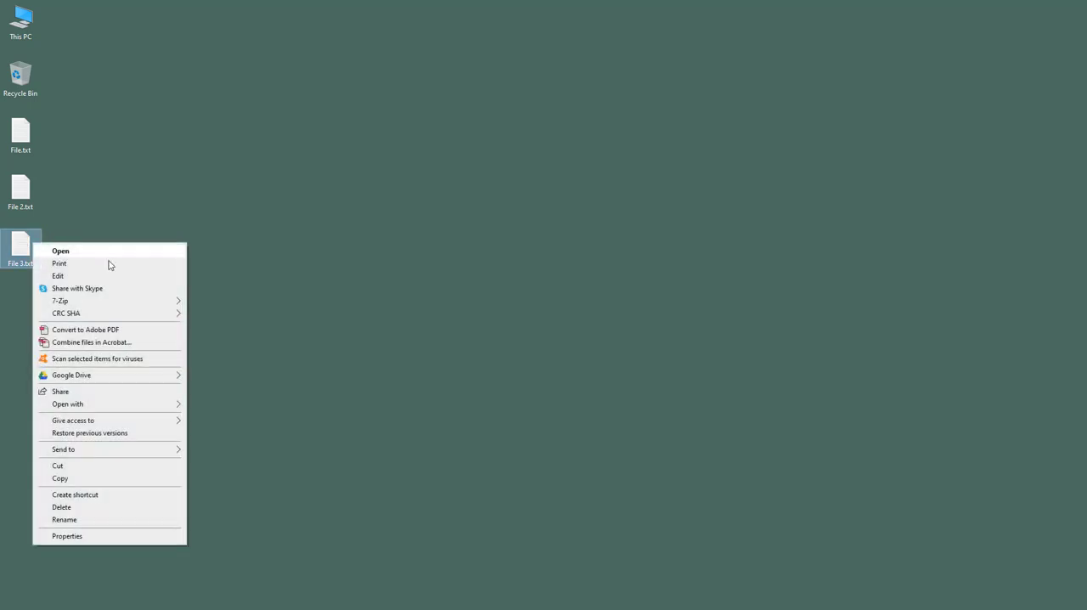
{"action": "mouse_move", "coordinate": [122, 374]}
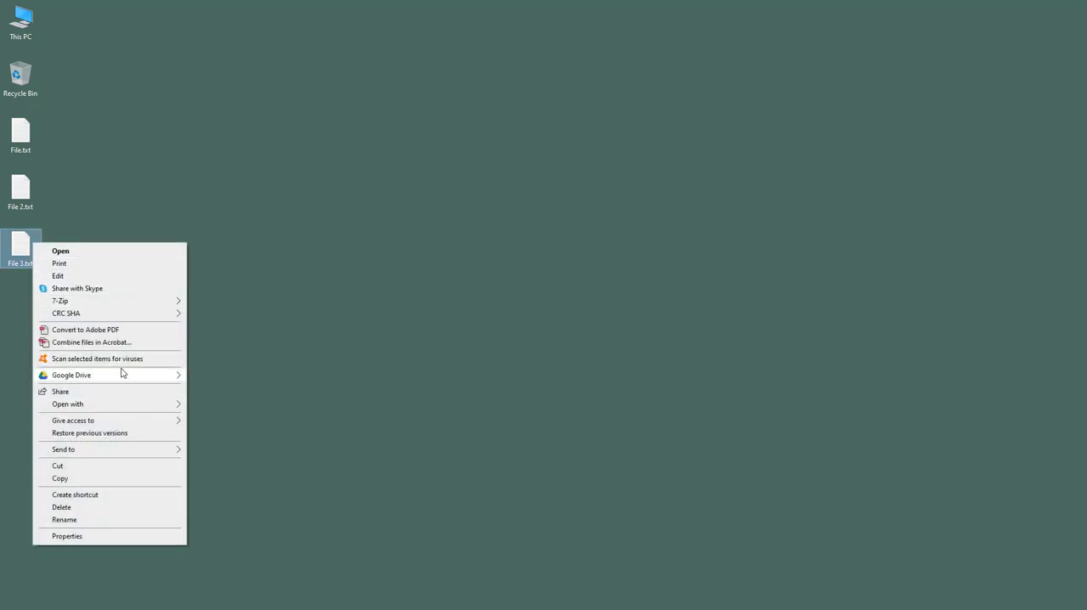
{"action": "left_click", "coordinate": [68, 403]}
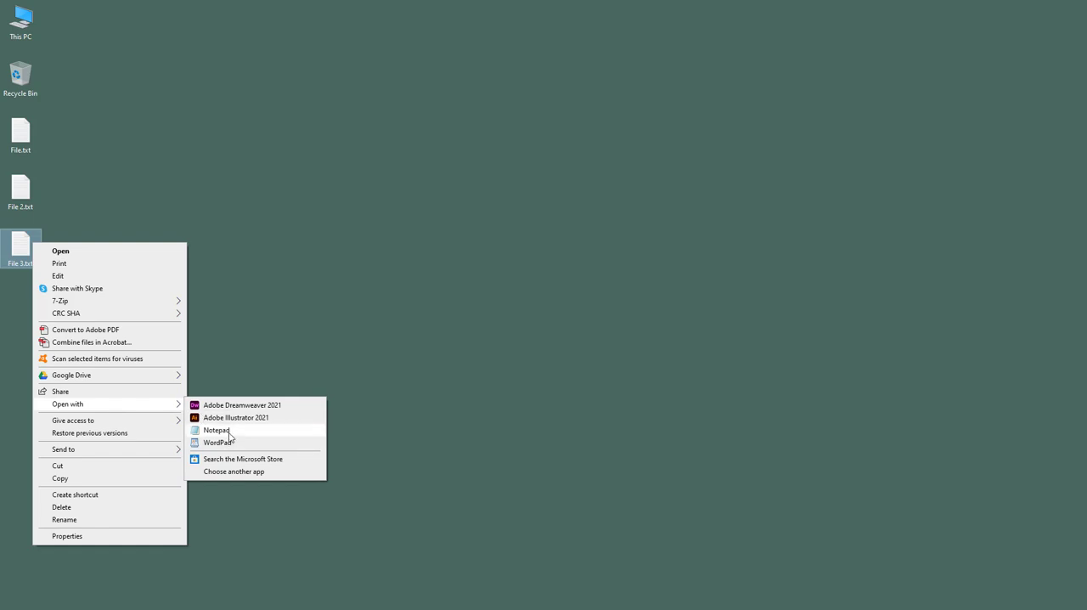
{"action": "left_click", "coordinate": [217, 430]}
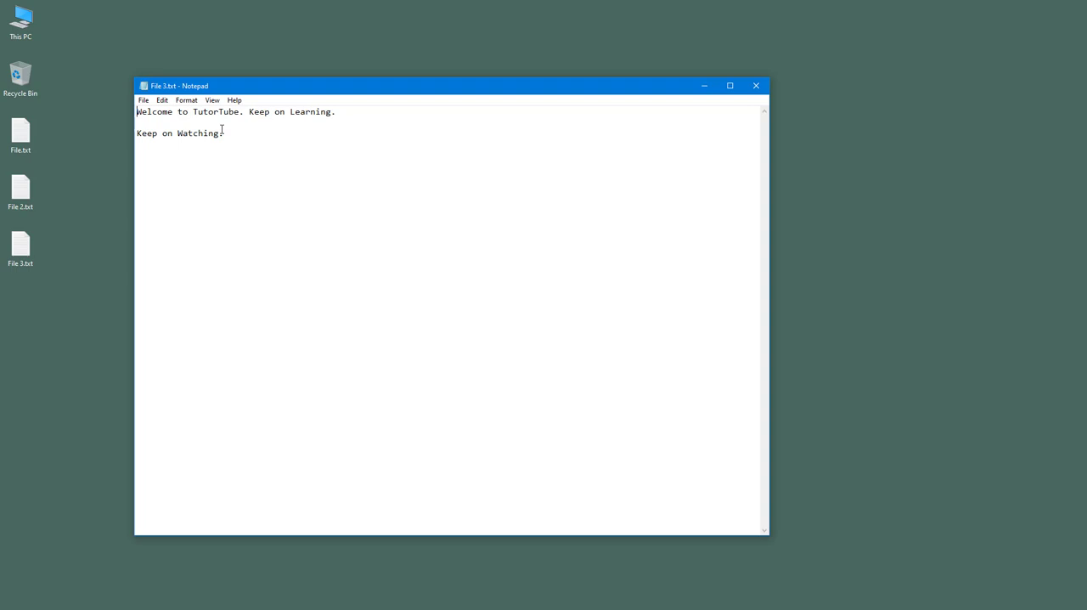
{"action": "left_click", "coordinate": [143, 100]}
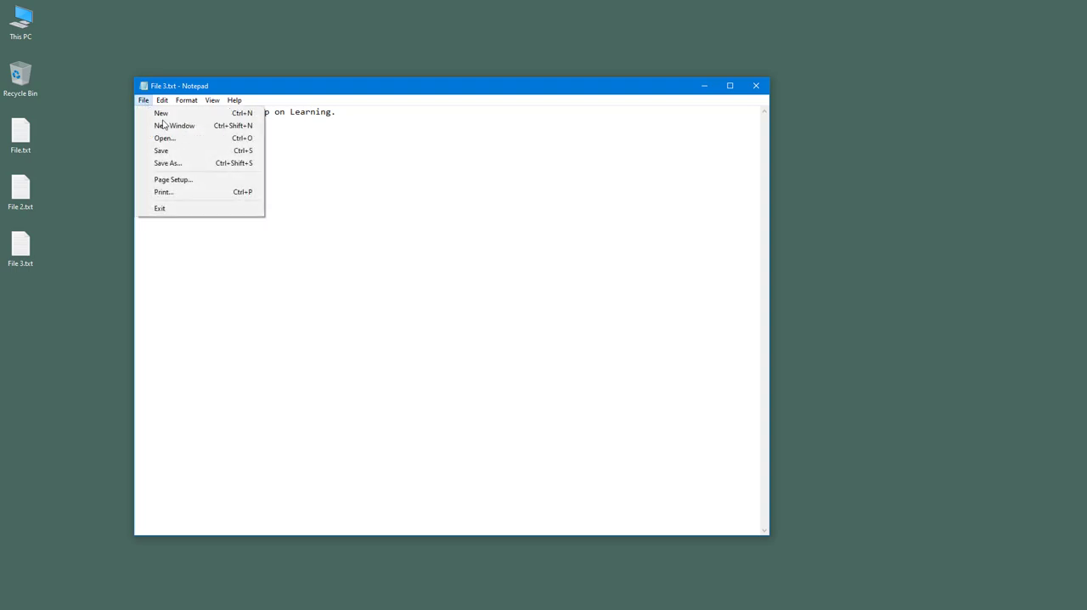
{"action": "left_click", "coordinate": [164, 138]}
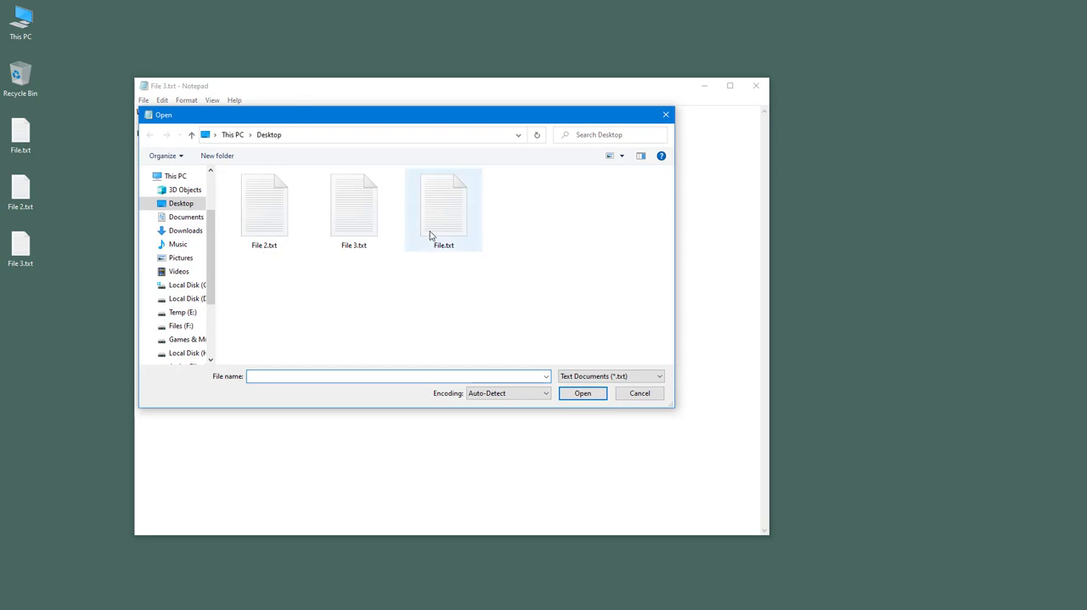
{"action": "left_click", "coordinate": [444, 204]}
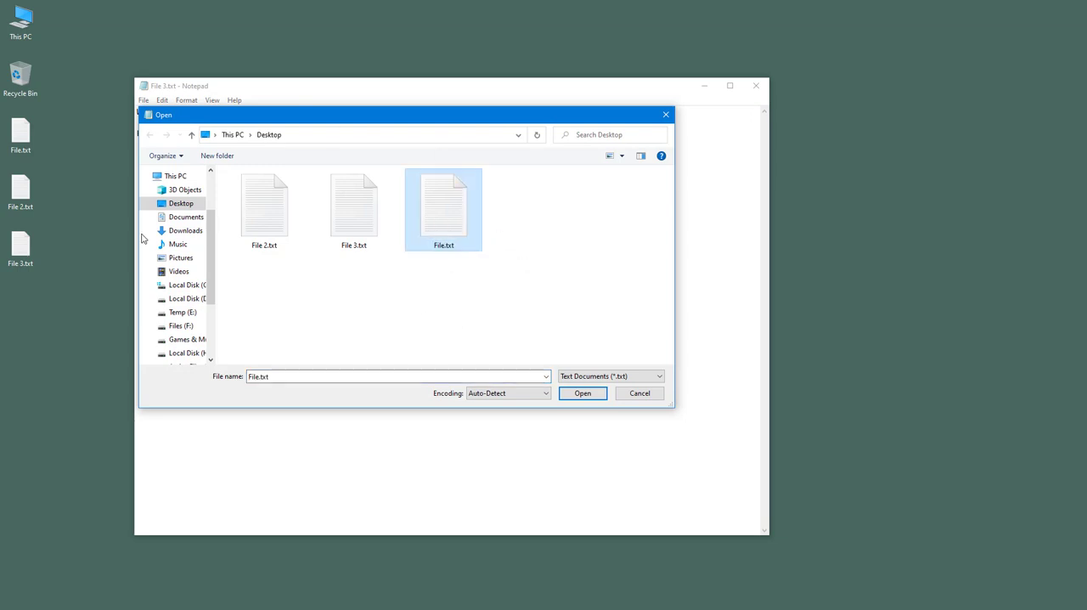
{"action": "left_click", "coordinate": [581, 392]}
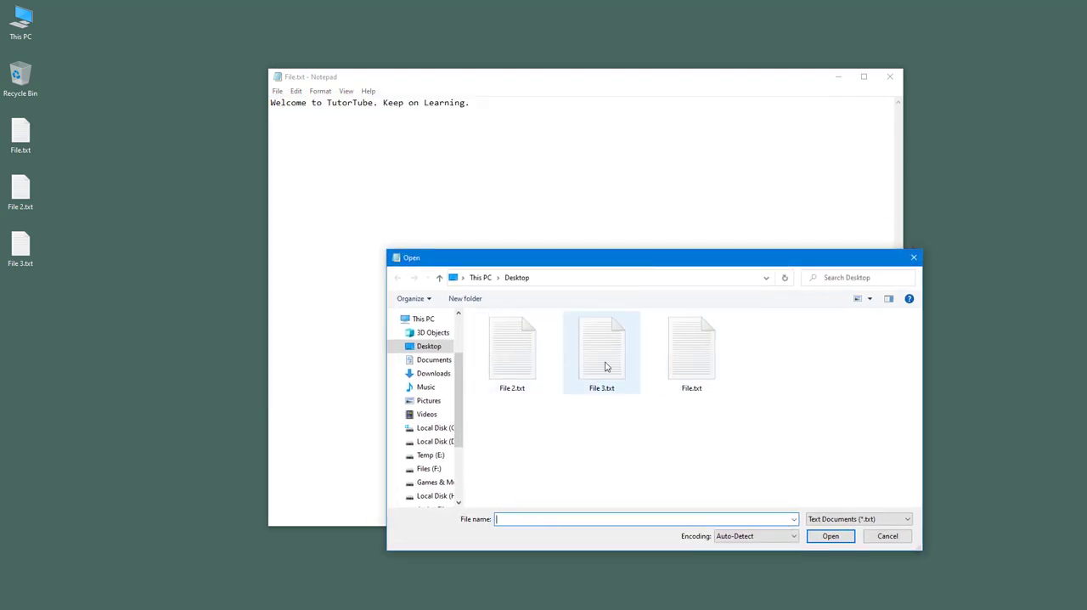
{"action": "double_click", "coordinate": [601, 347]}
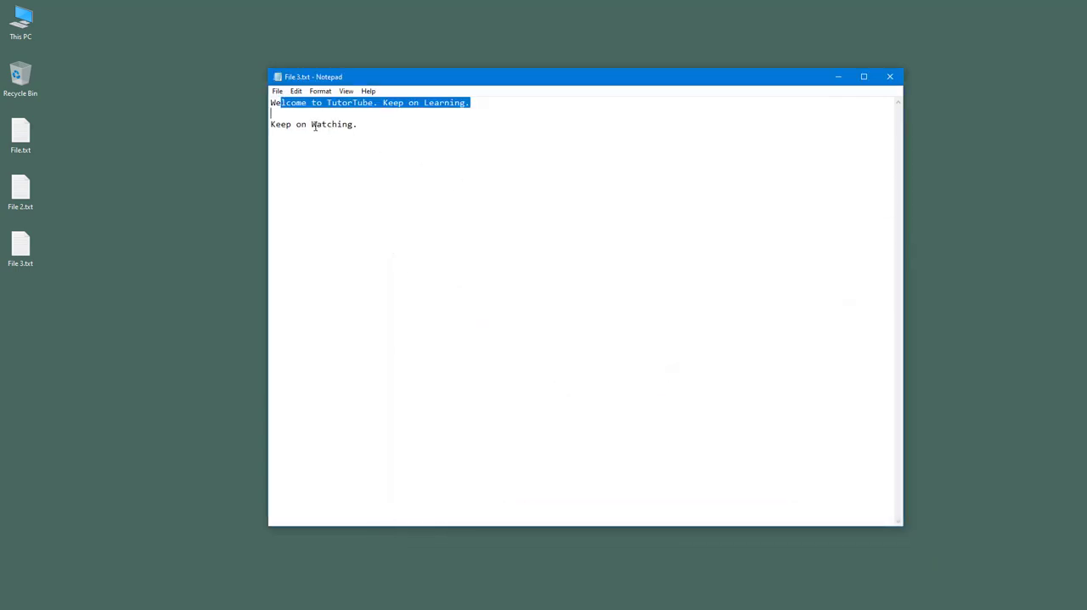
{"action": "left_click", "coordinate": [302, 114]}
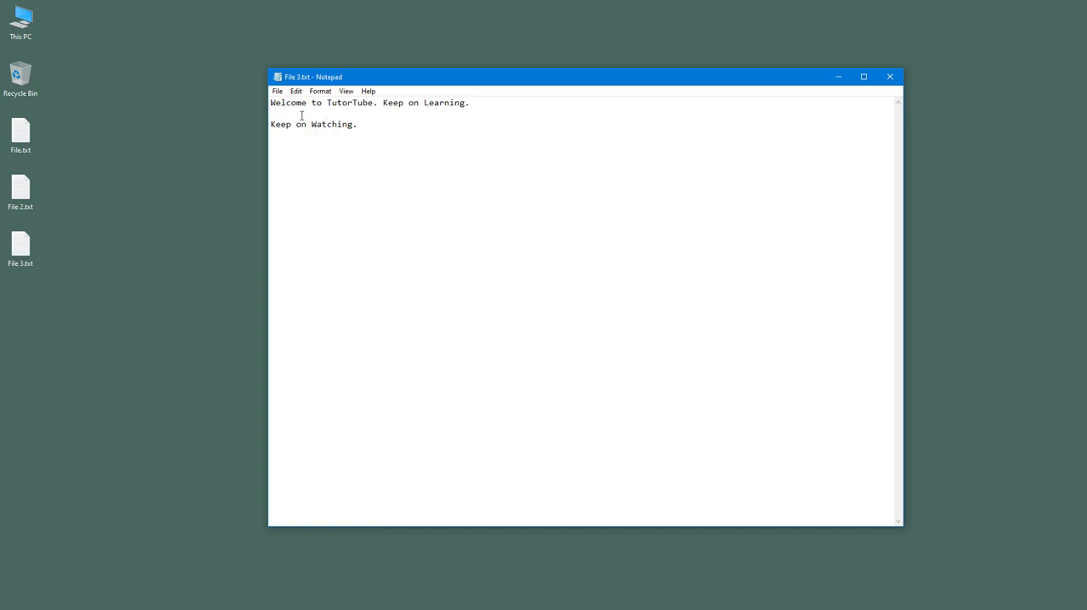
{"action": "left_click", "coordinate": [277, 91]}
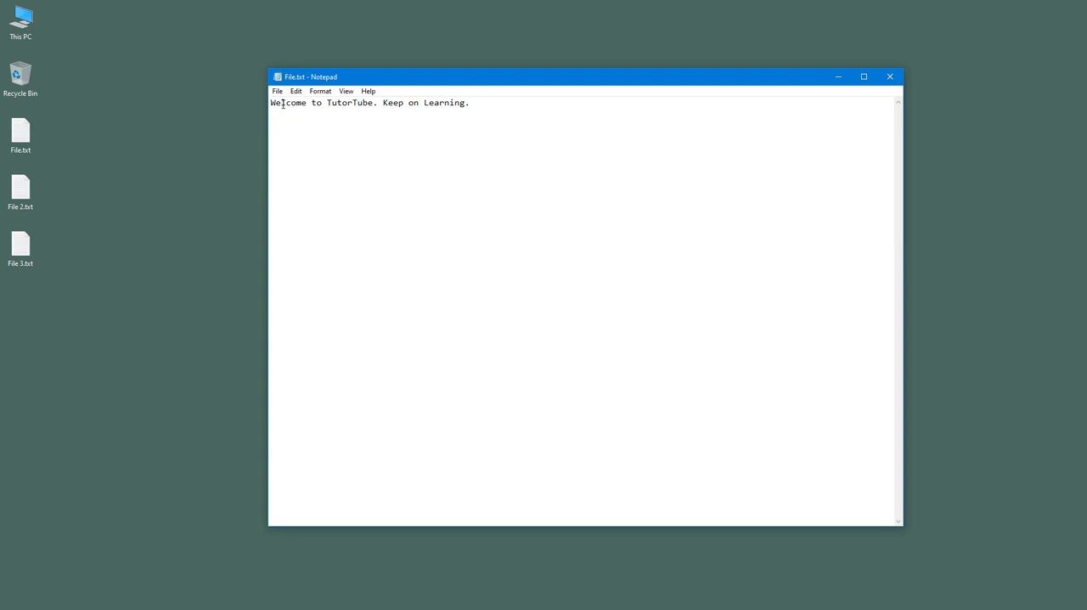
{"action": "left_click", "coordinate": [277, 91]}
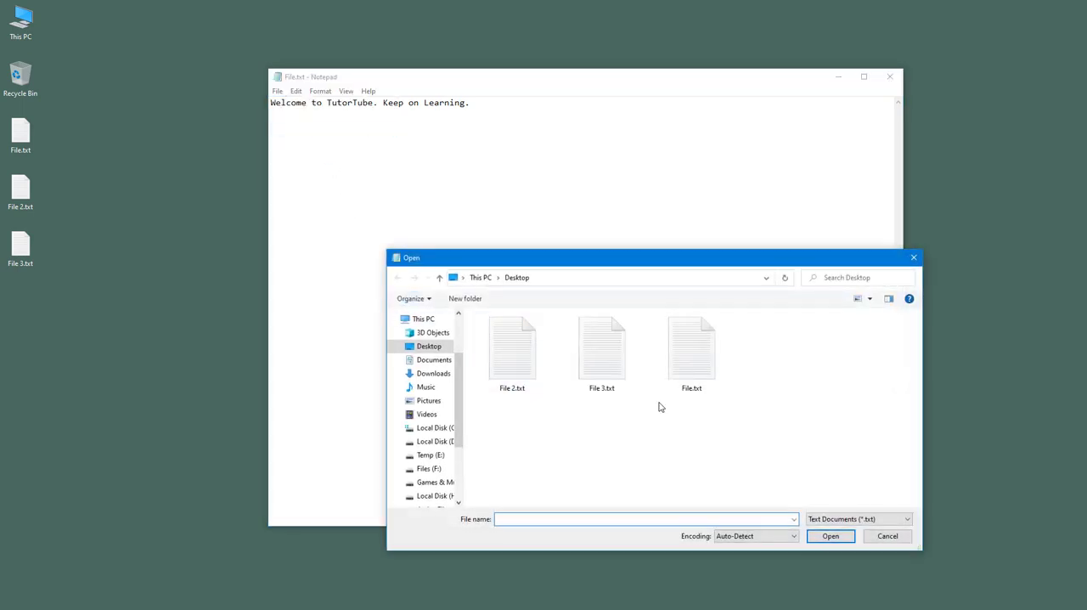
{"action": "double_click", "coordinate": [602, 343]}
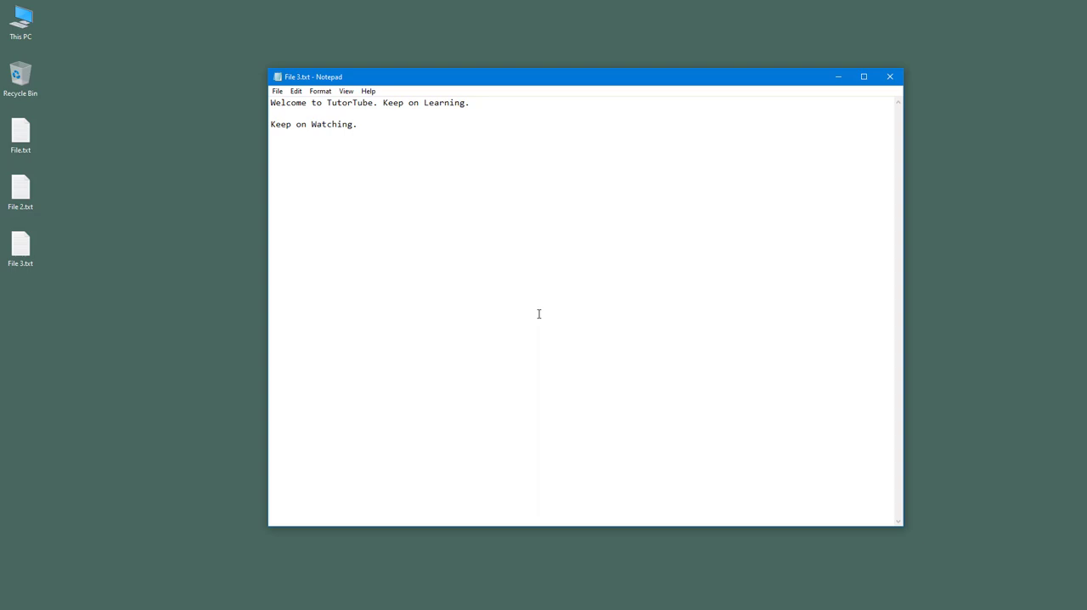
{"action": "mouse_move", "coordinate": [449, 78]}
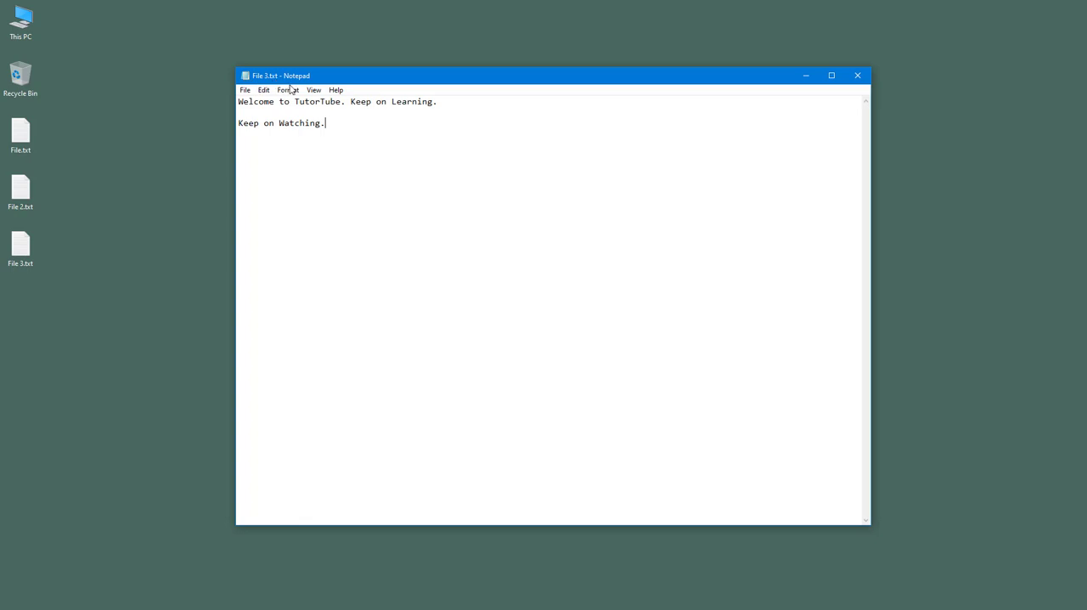
{"action": "mouse_move", "coordinate": [416, 345]}
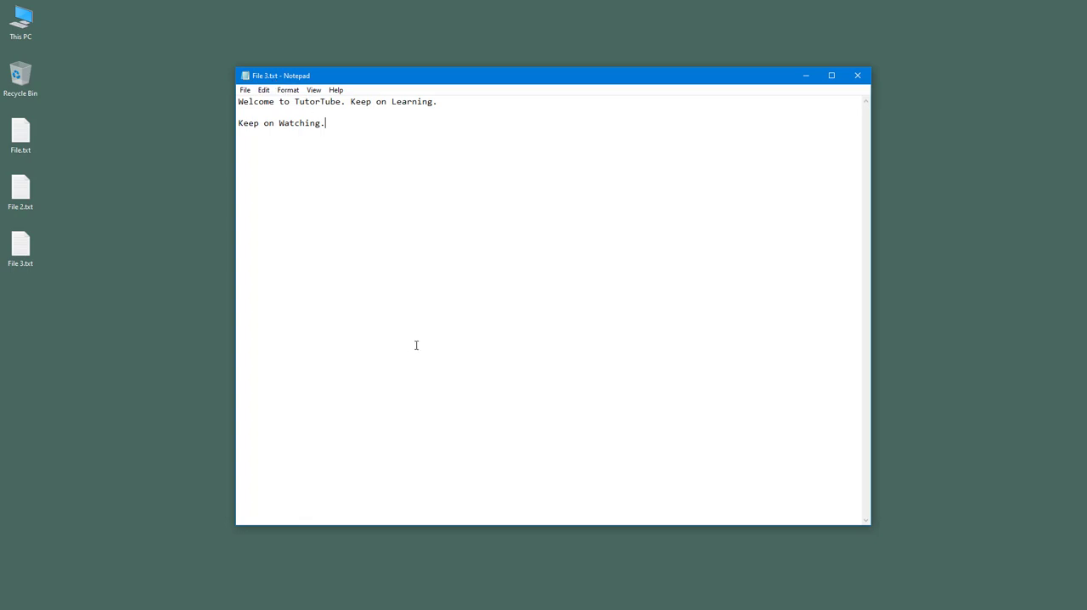